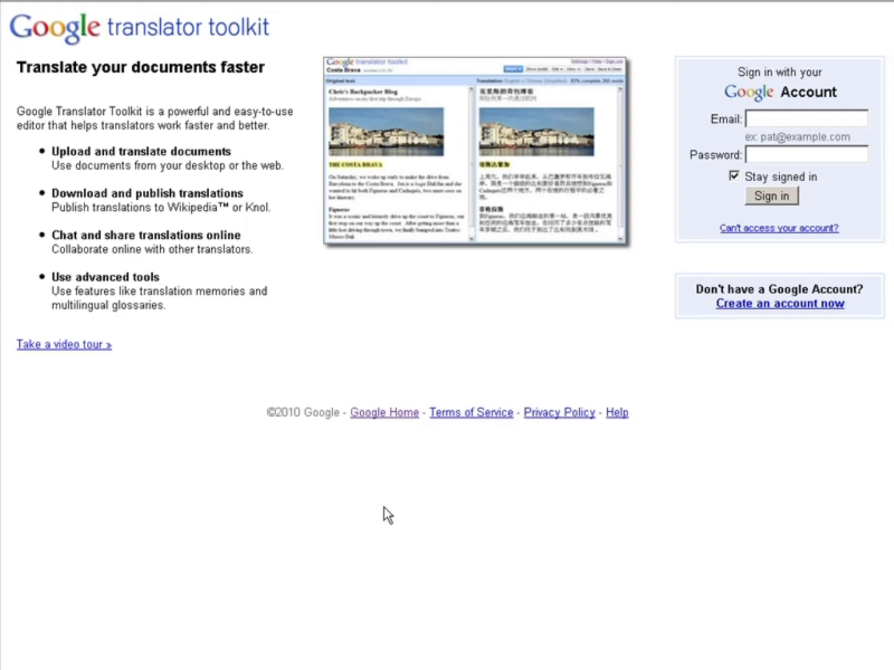
mouse_move(408, 564)
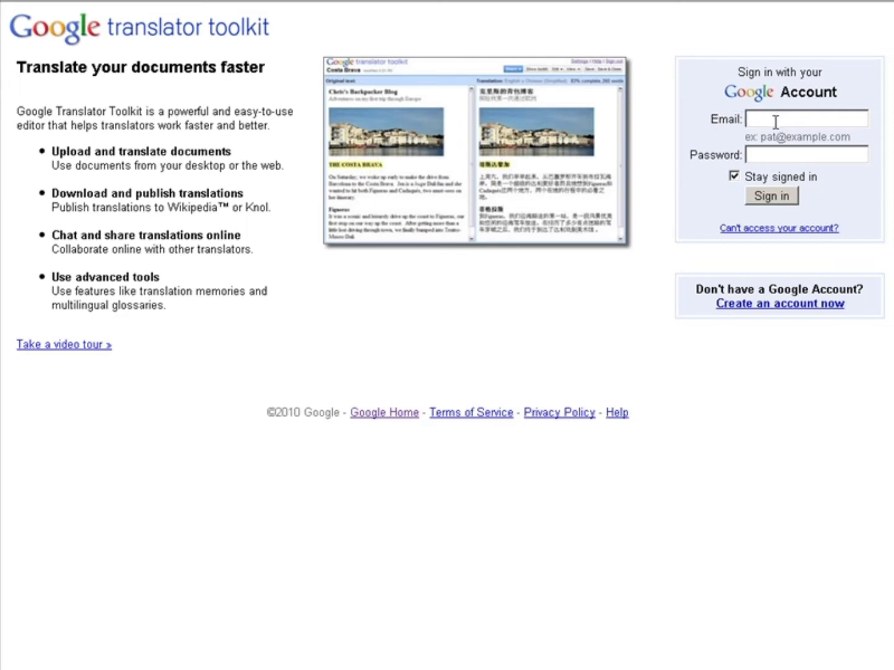
Sign in and upload buyersmkt.doc as 'buyersmkt', translating English to French.
click(771, 195)
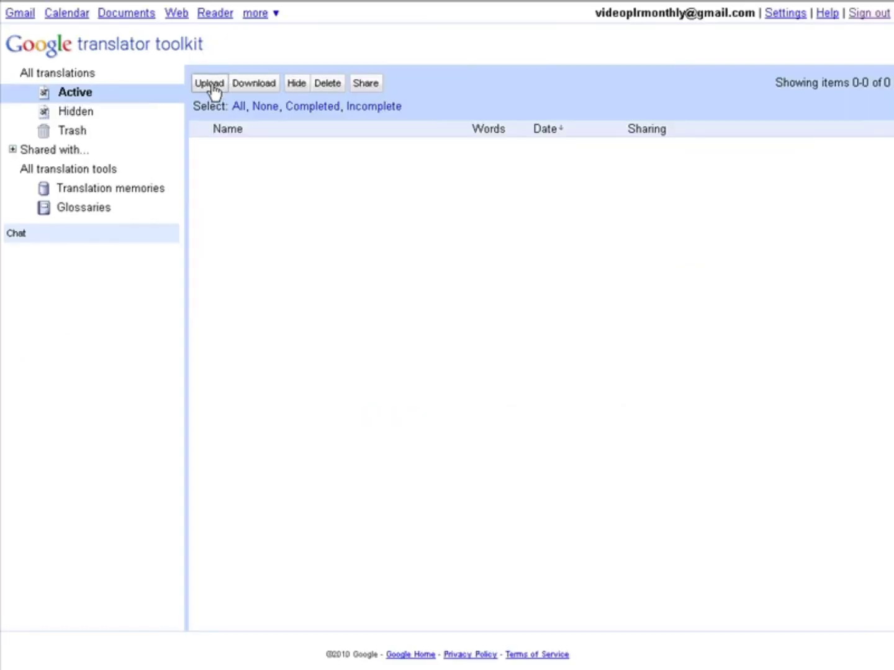
click(209, 83)
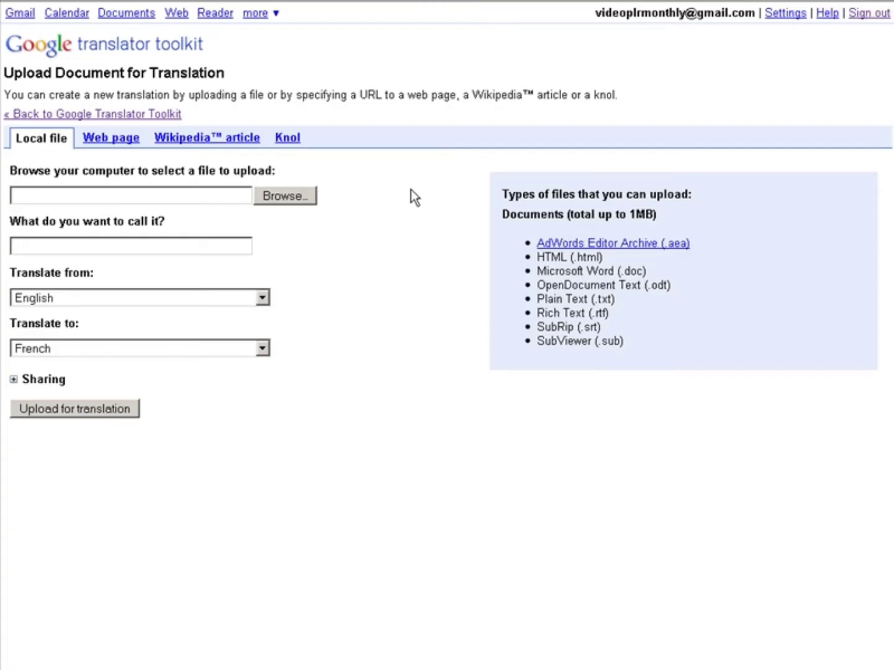
mouse_move(285, 195)
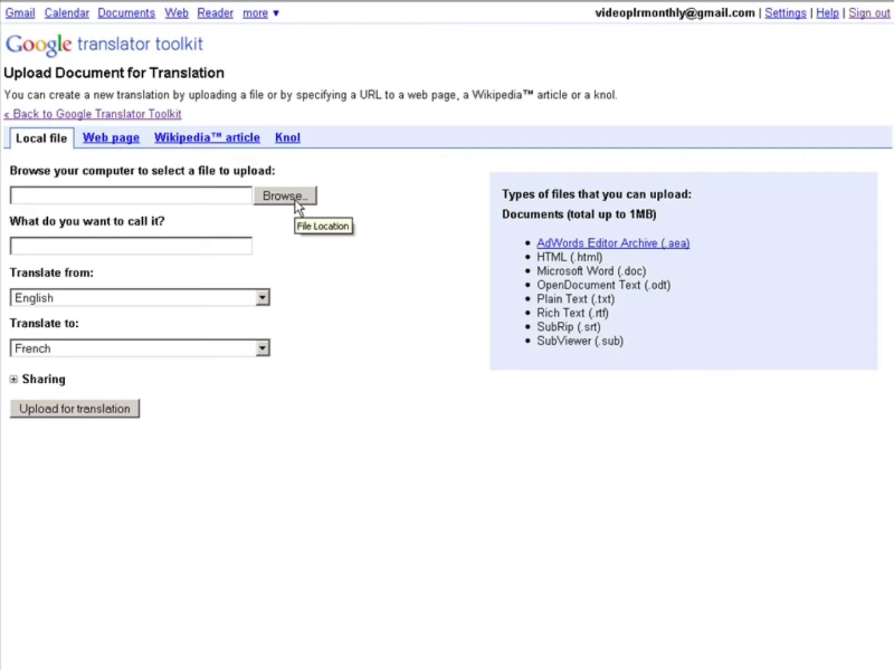
click(284, 195)
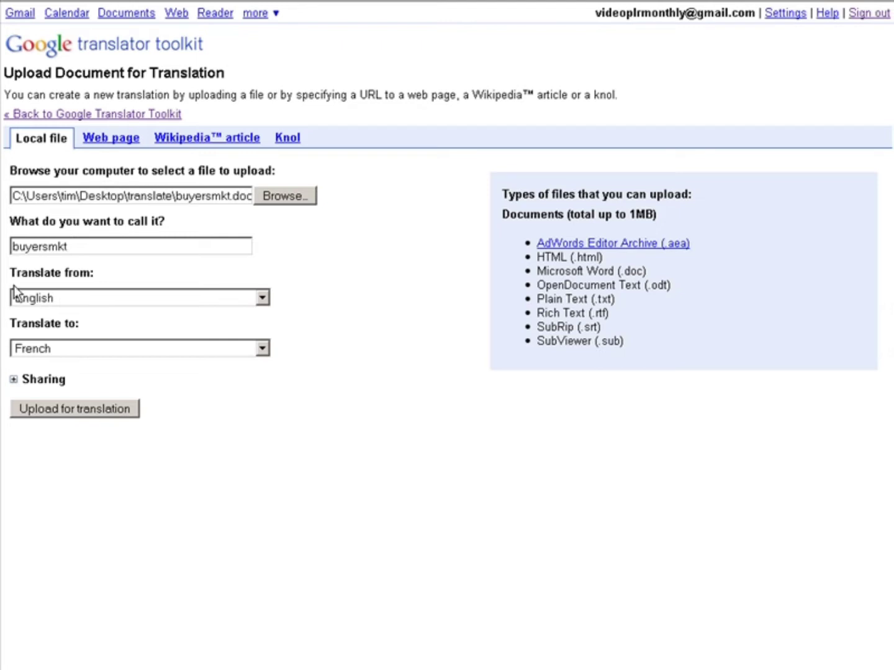
mouse_move(99, 304)
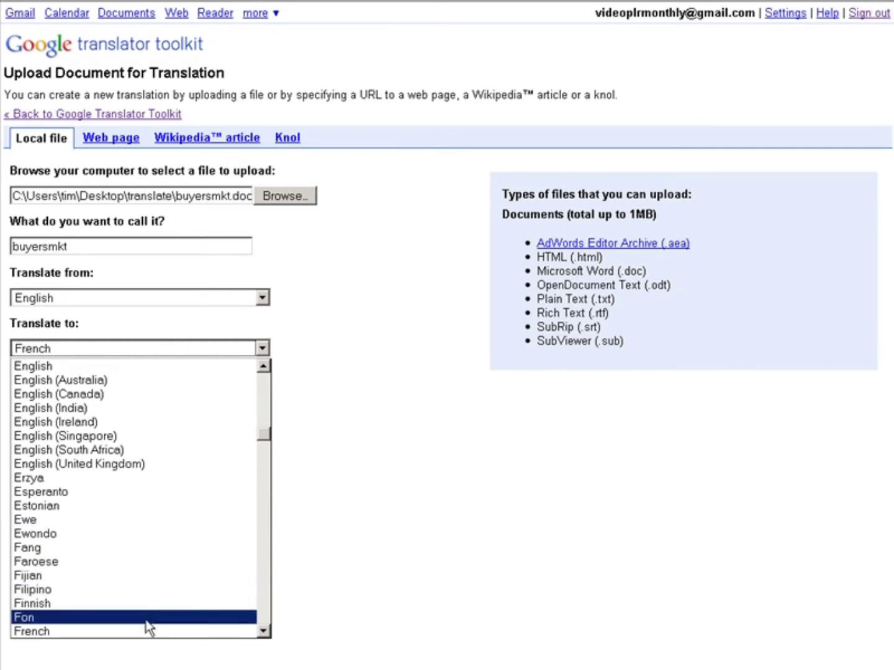
click(32, 631)
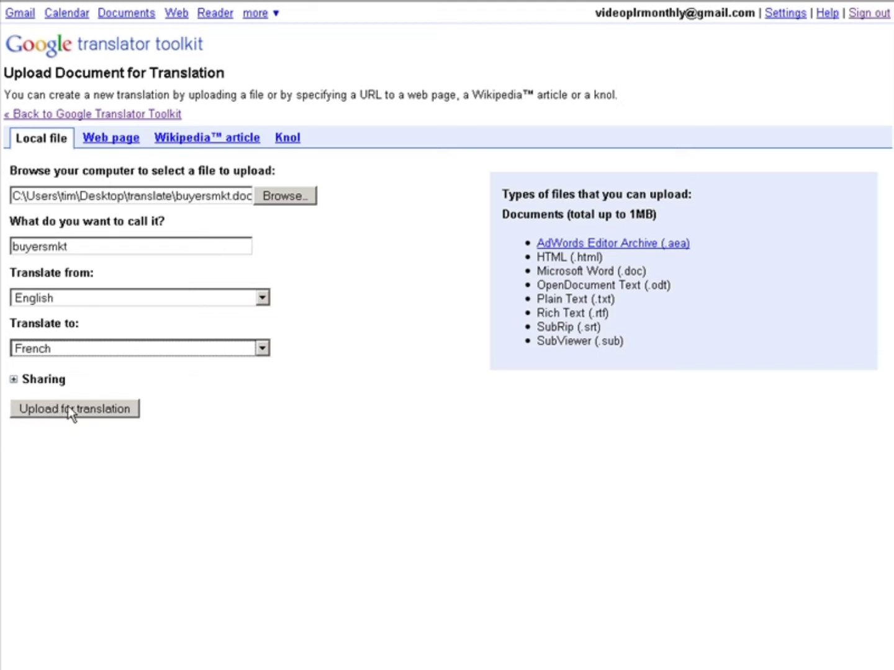
Submit buyersmkt for translation and open the English–French editor.
click(73, 408)
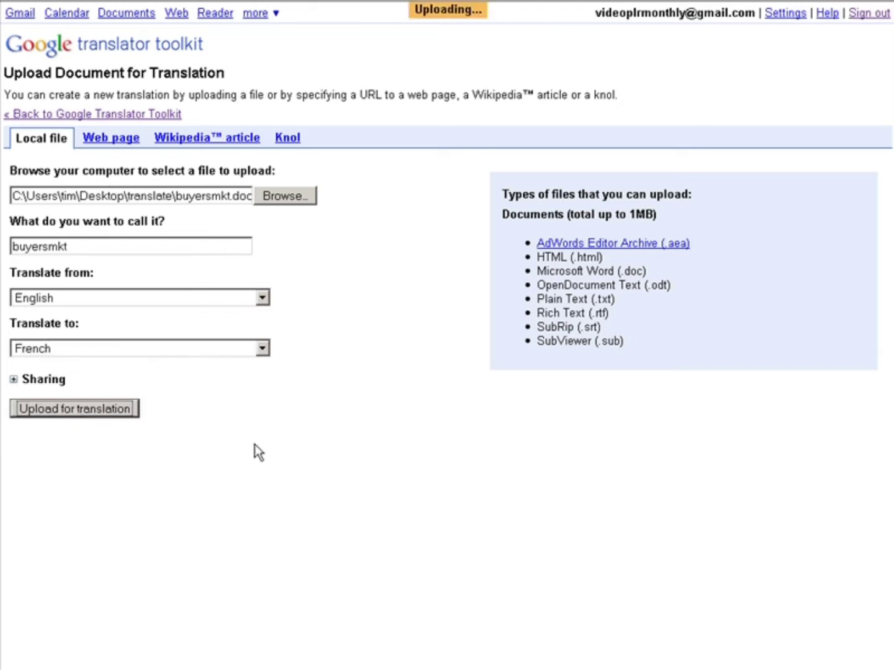
click(74, 408)
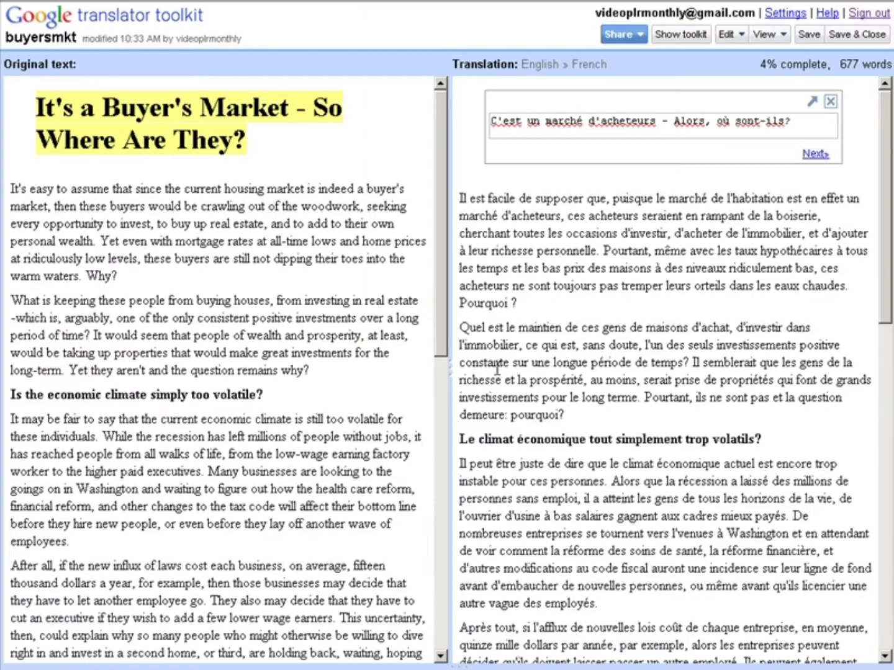
mouse_move(96, 96)
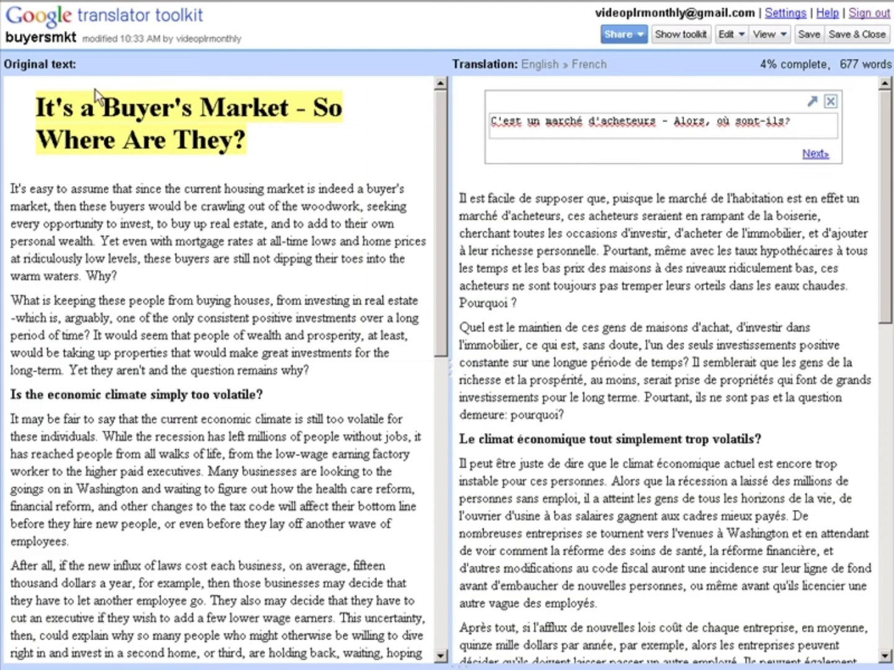
mouse_move(588, 102)
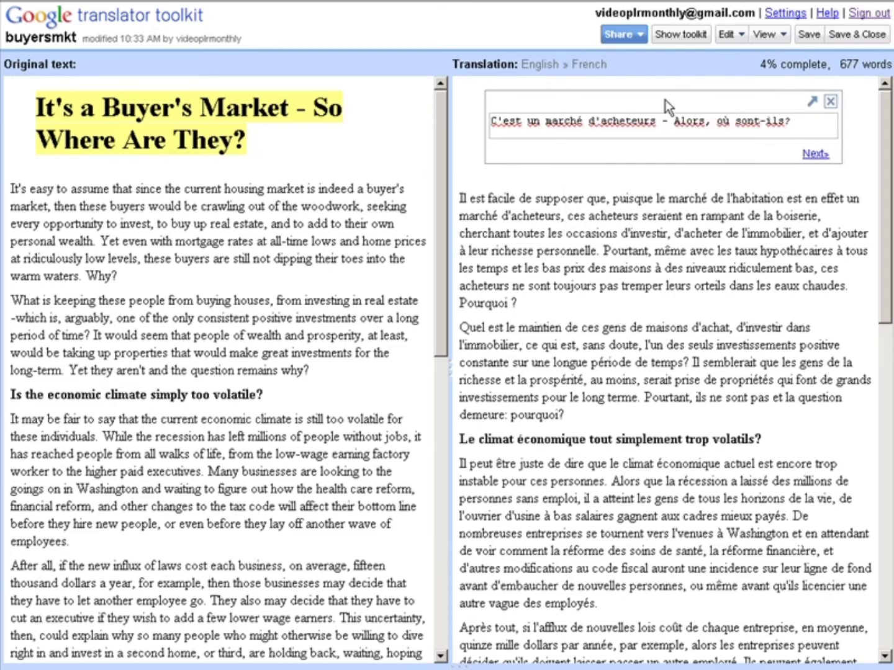
Select and copy the French translation text from the Translation pane.
click(766, 35)
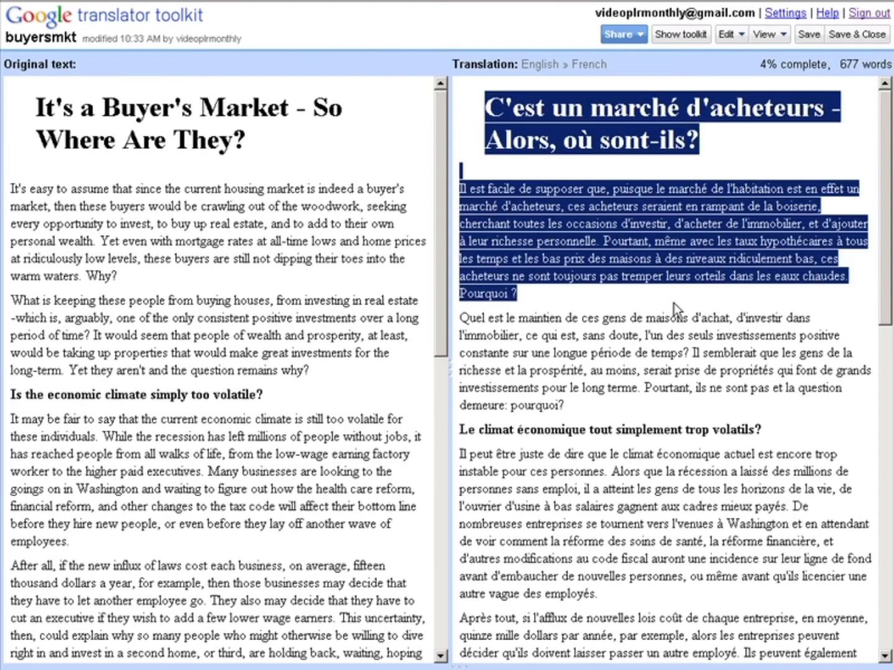
scroll(down, 3)
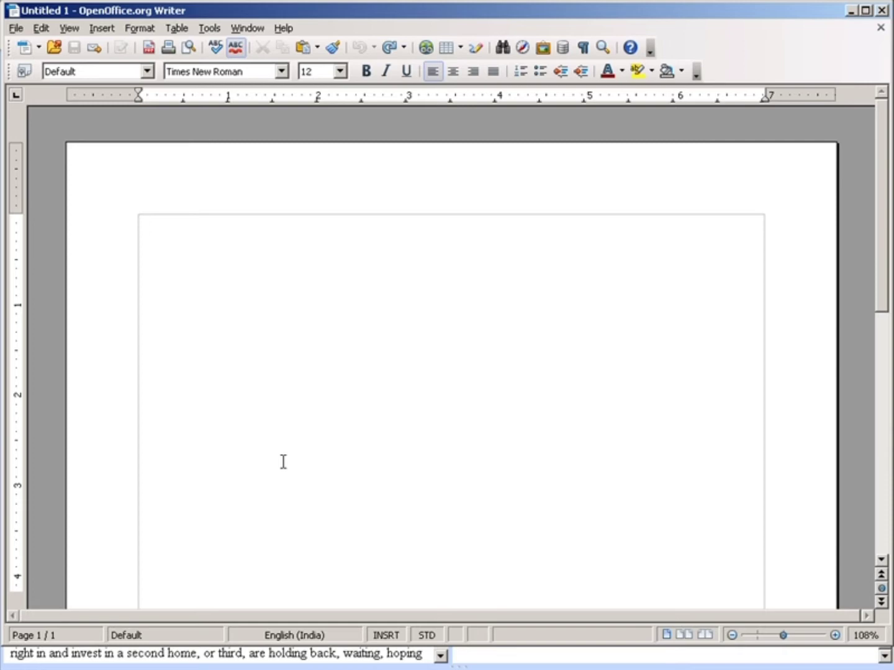
Paste the copied French article into the blank Untitled 1 Writer document.
click(140, 223)
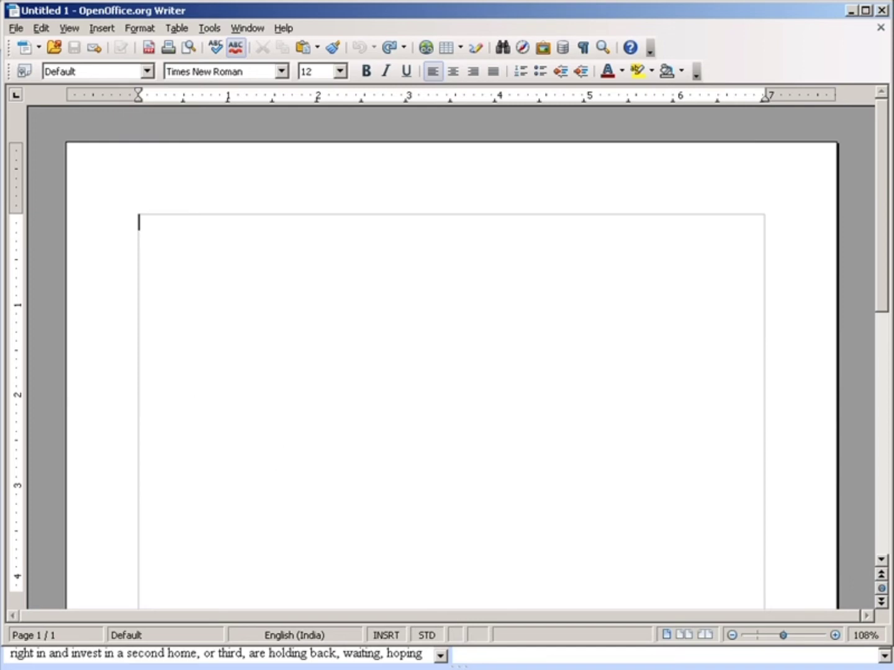
click(41, 28)
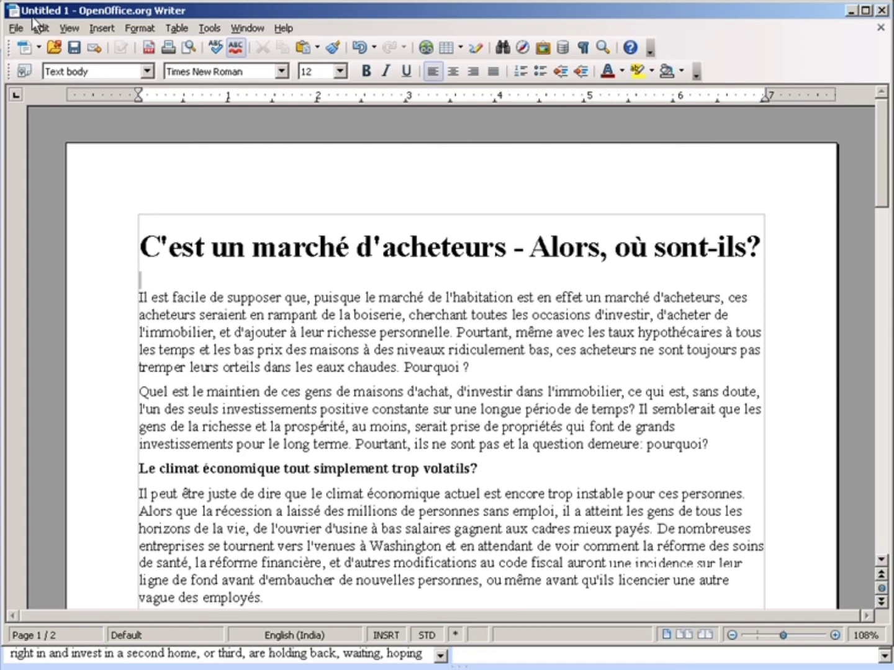
Export the Writer document to PDF with default options, named 'translated'.
click(15, 28)
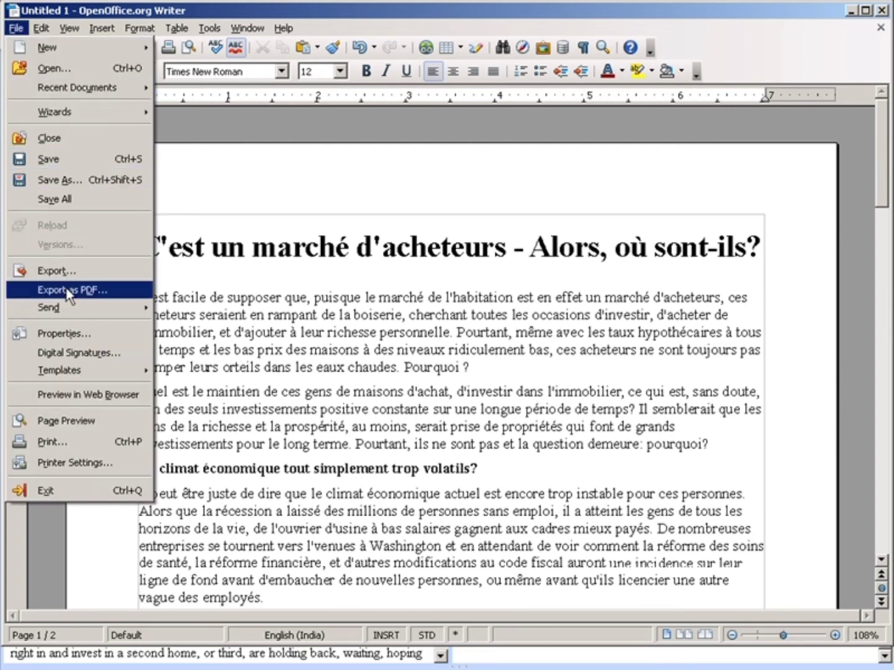
click(75, 290)
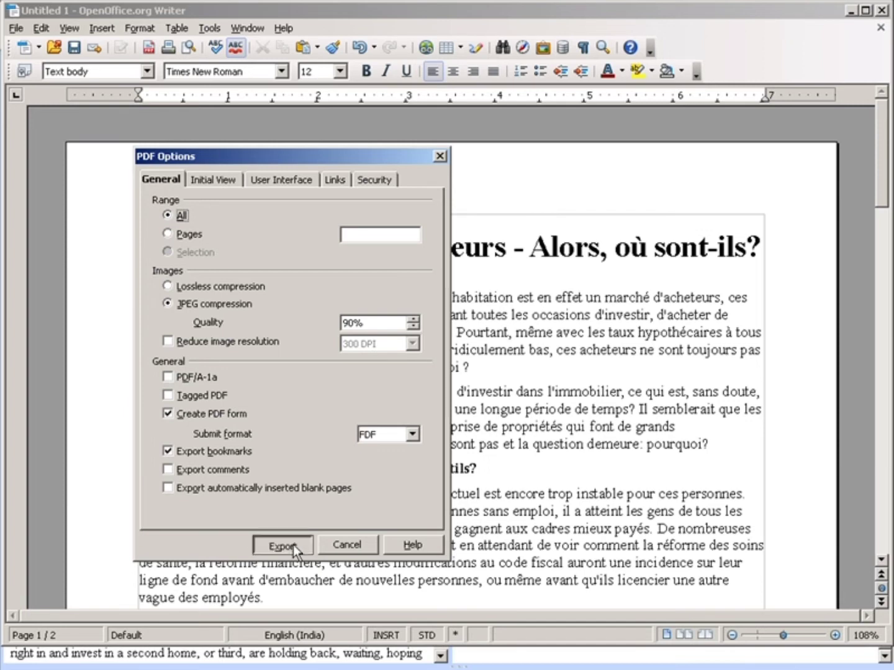
click(282, 545)
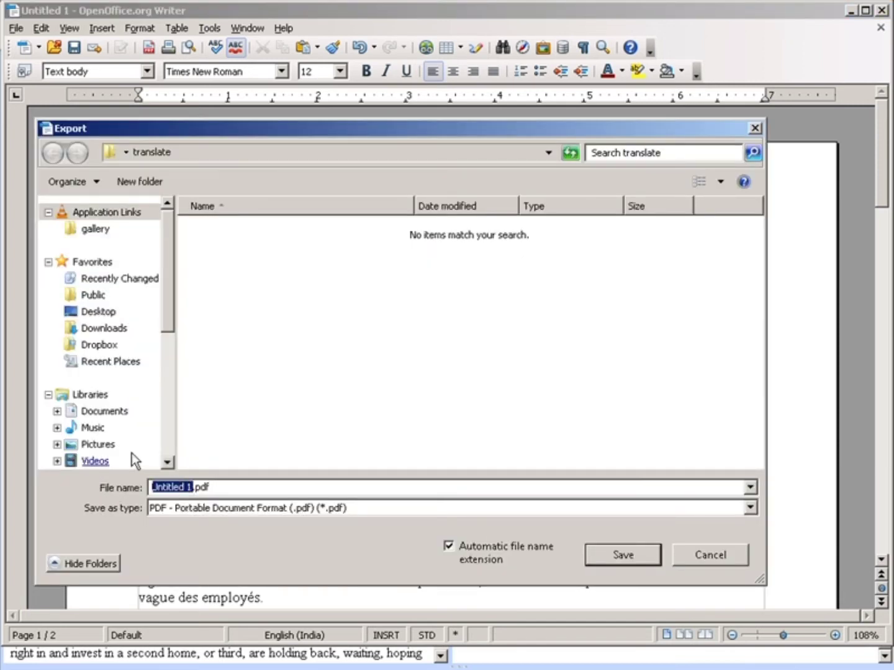
text(transl)
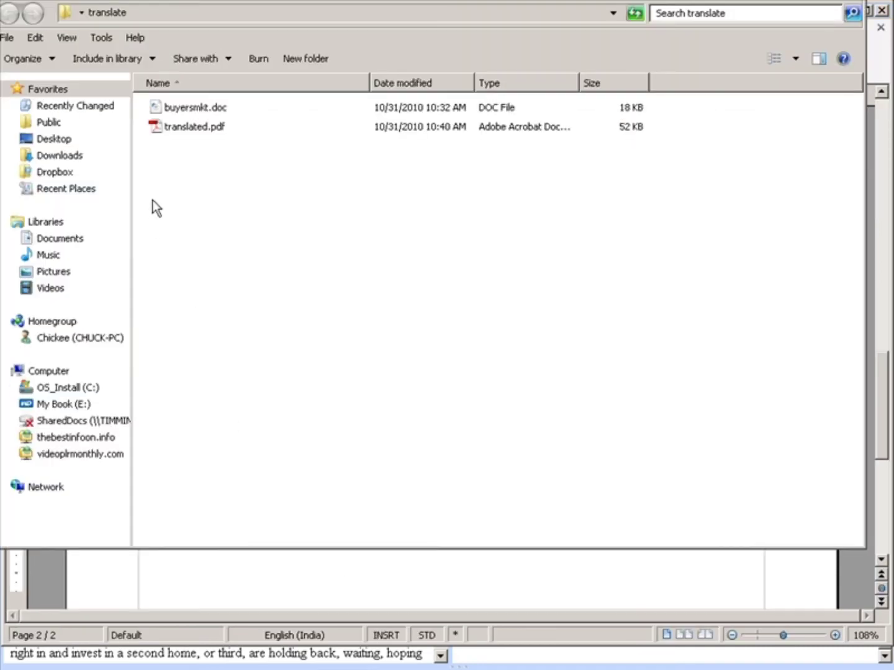
Open translated.pdf from the folder and view its second page.
click(194, 127)
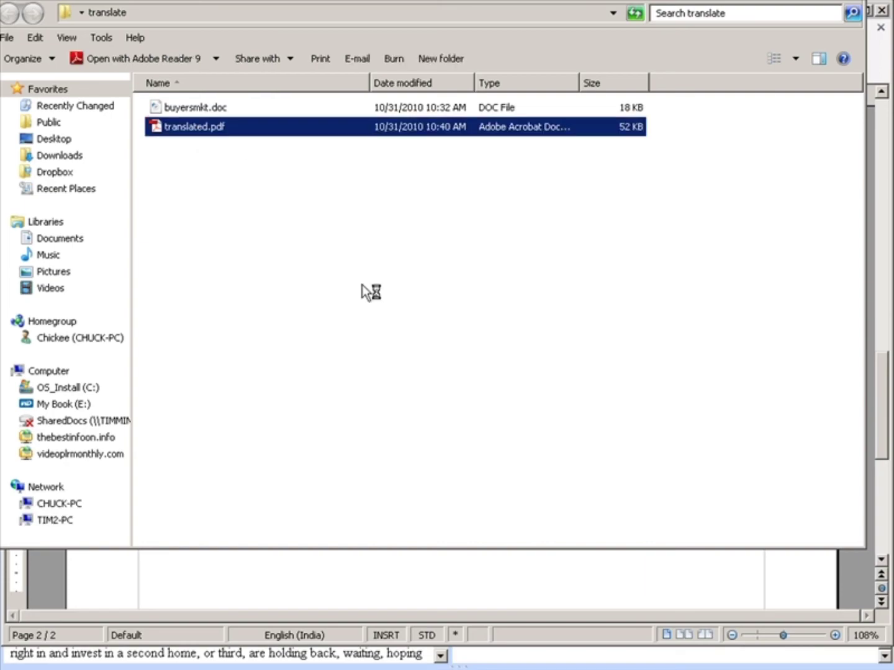
double_click(195, 126)
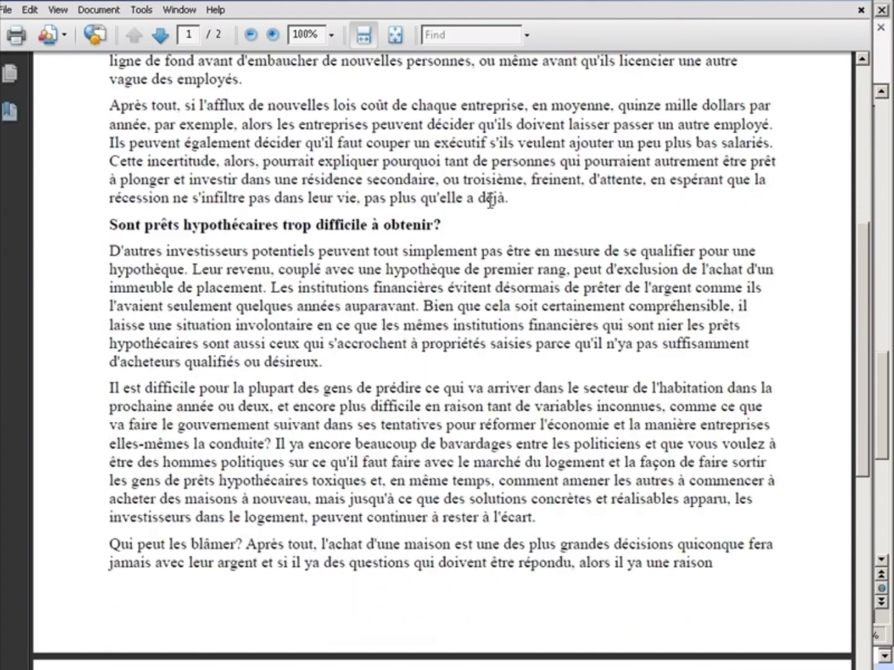
click(159, 35)
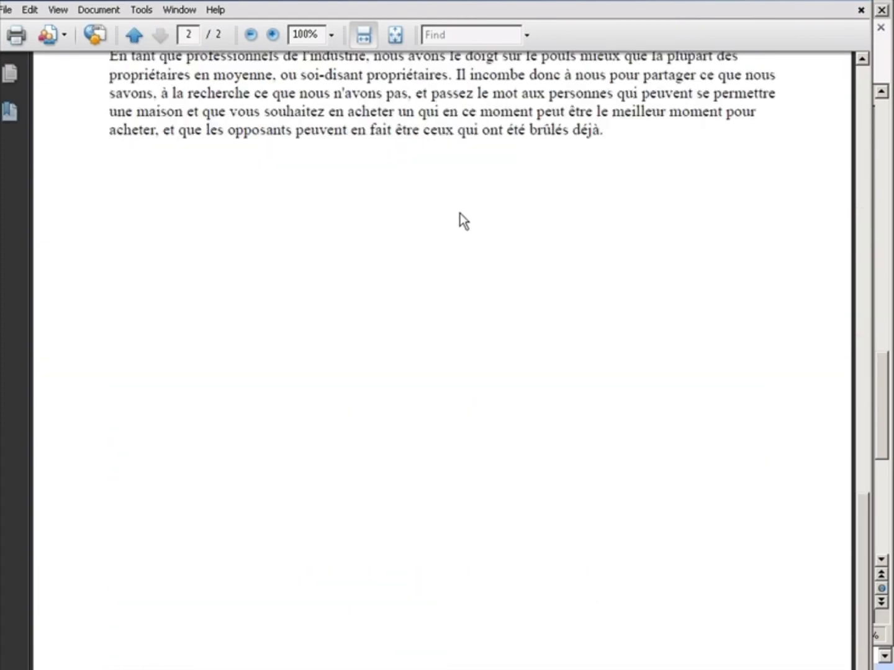